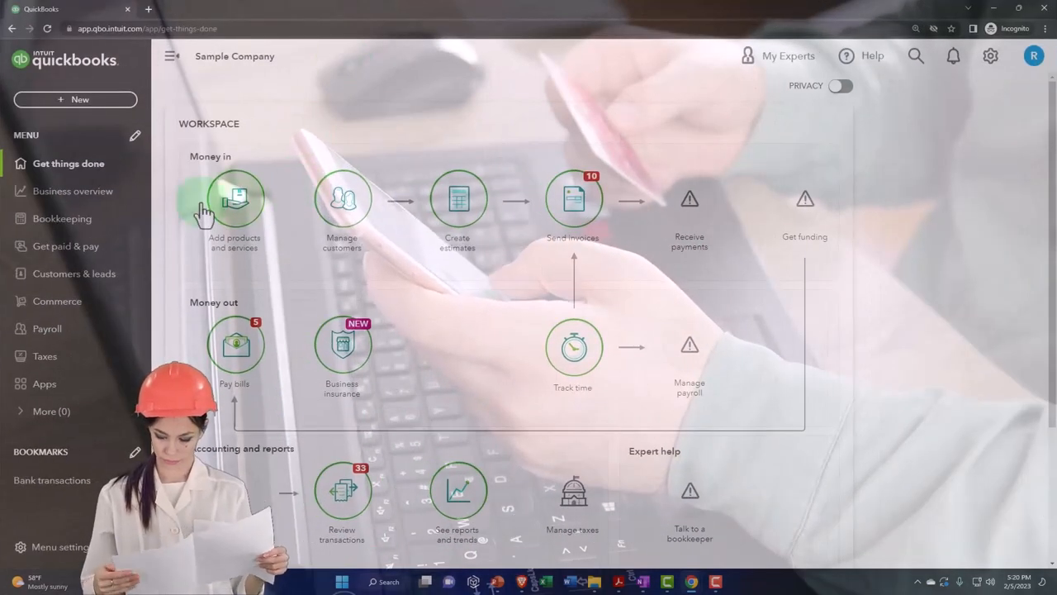
mouse_move(63, 218)
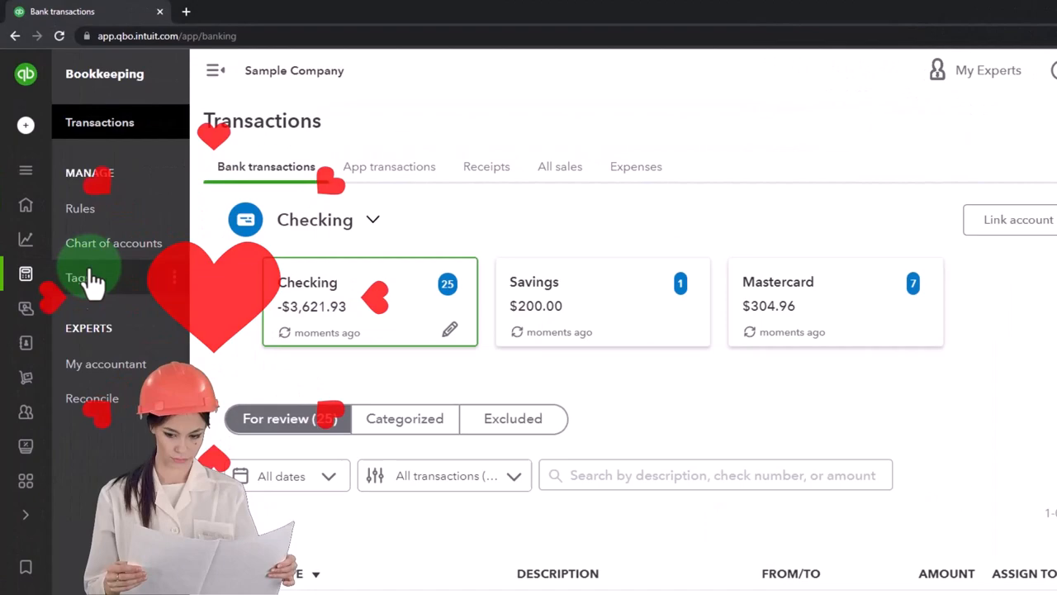
Step: From the Chart of Accounts, start Connect bank for the Cash account via its Action dropdown
left_click(112, 243)
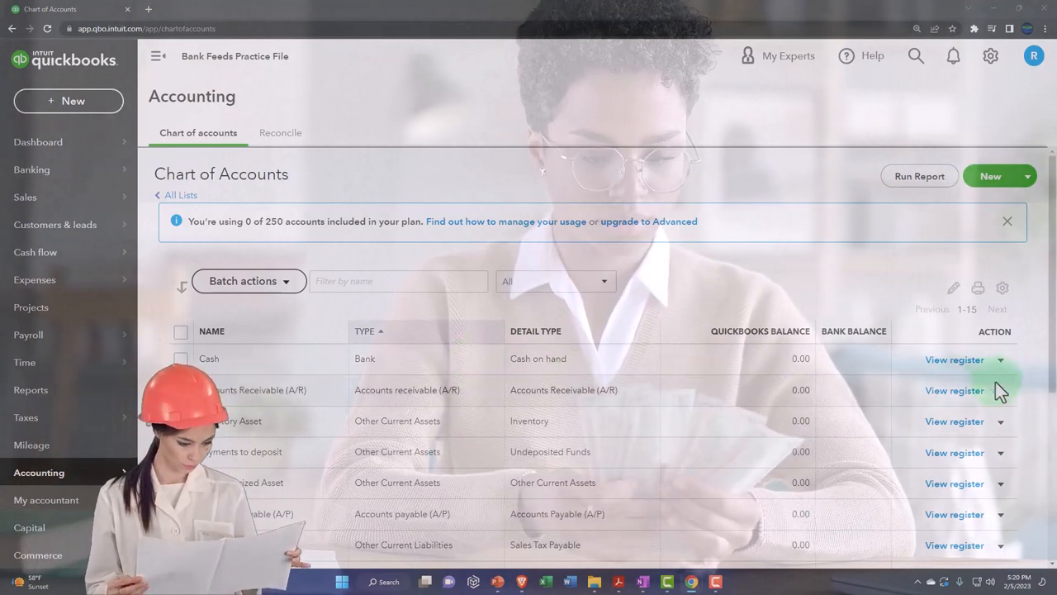
left_click(1001, 360)
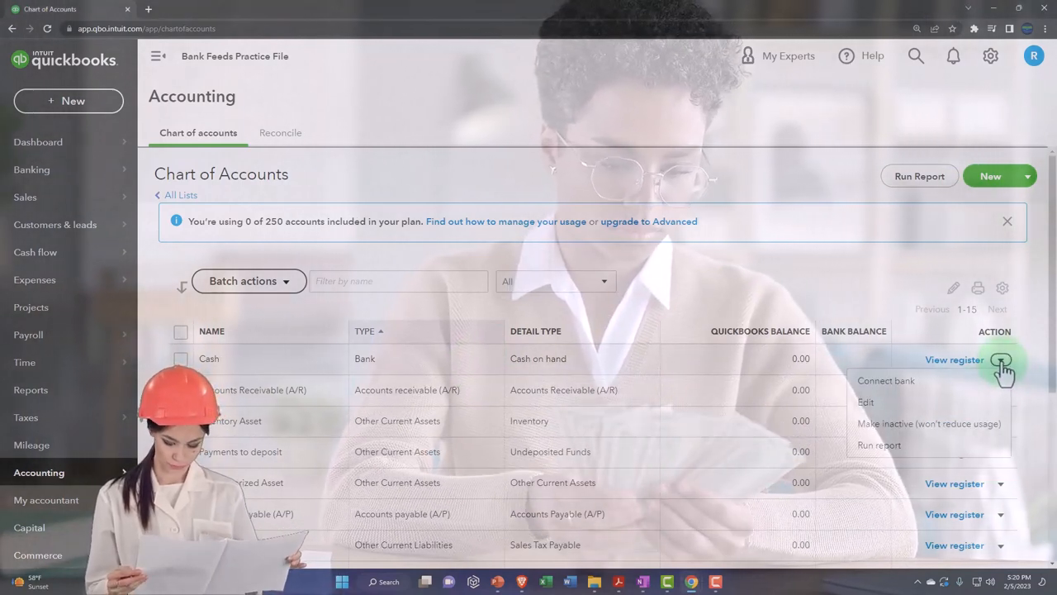
mouse_move(909, 395)
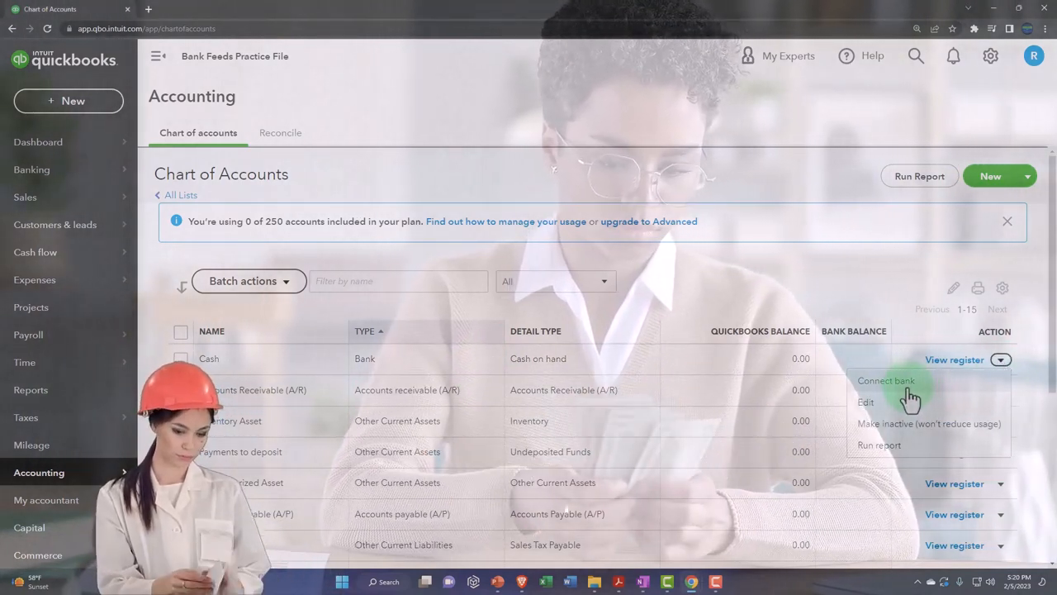
left_click(677, 294)
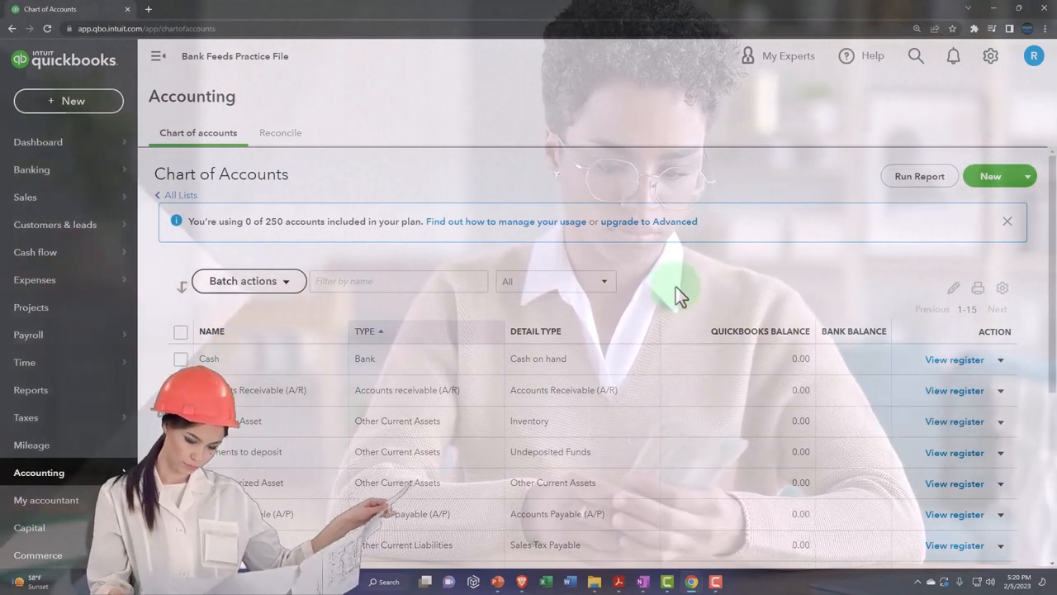
Step: Go to Banking in the left navigation and show the bank transactions page
left_click(31, 169)
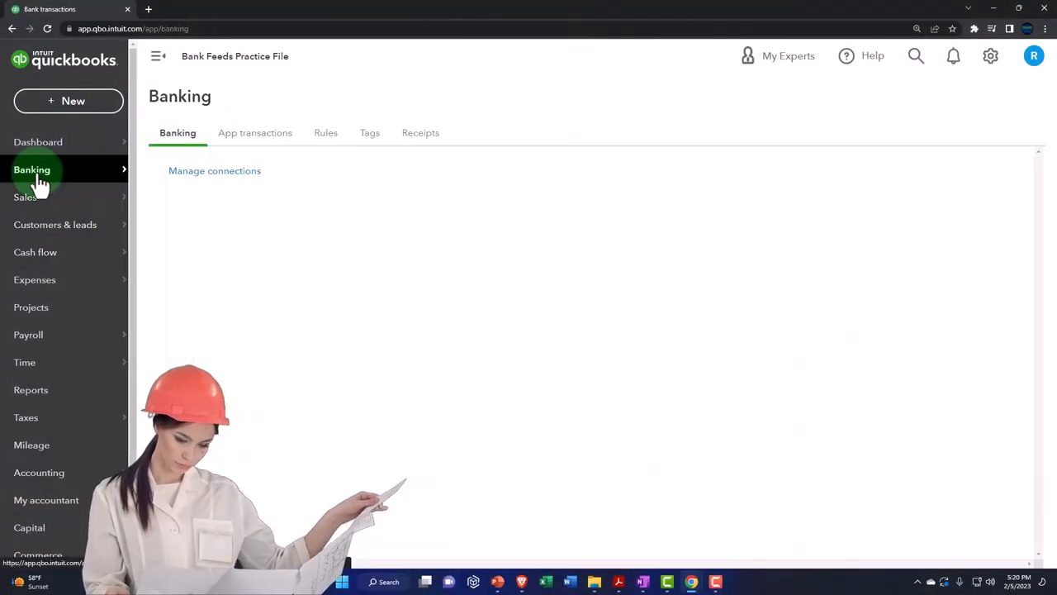
left_click(178, 132)
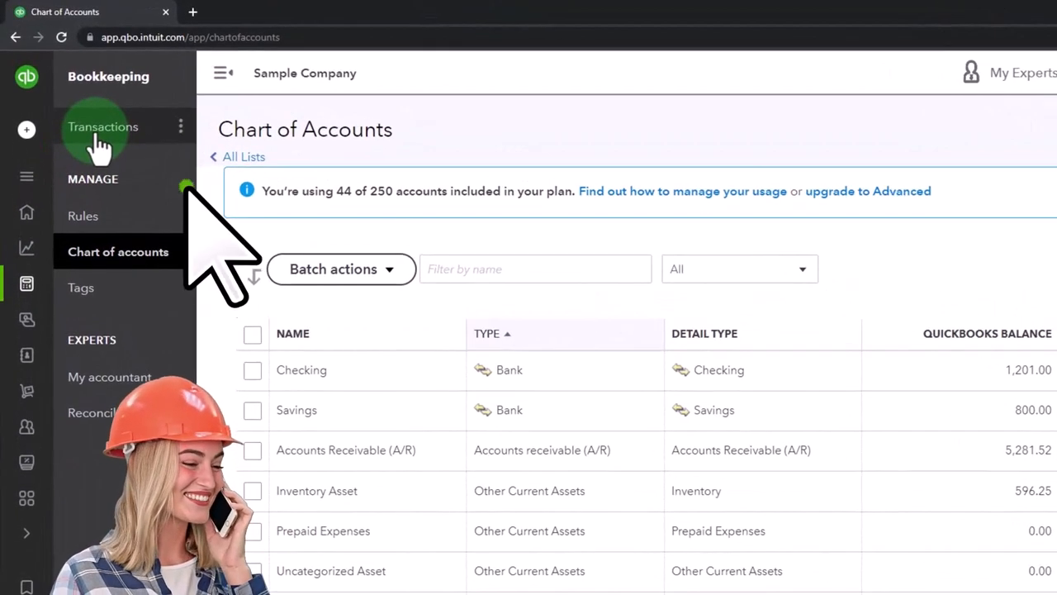
left_click(102, 126)
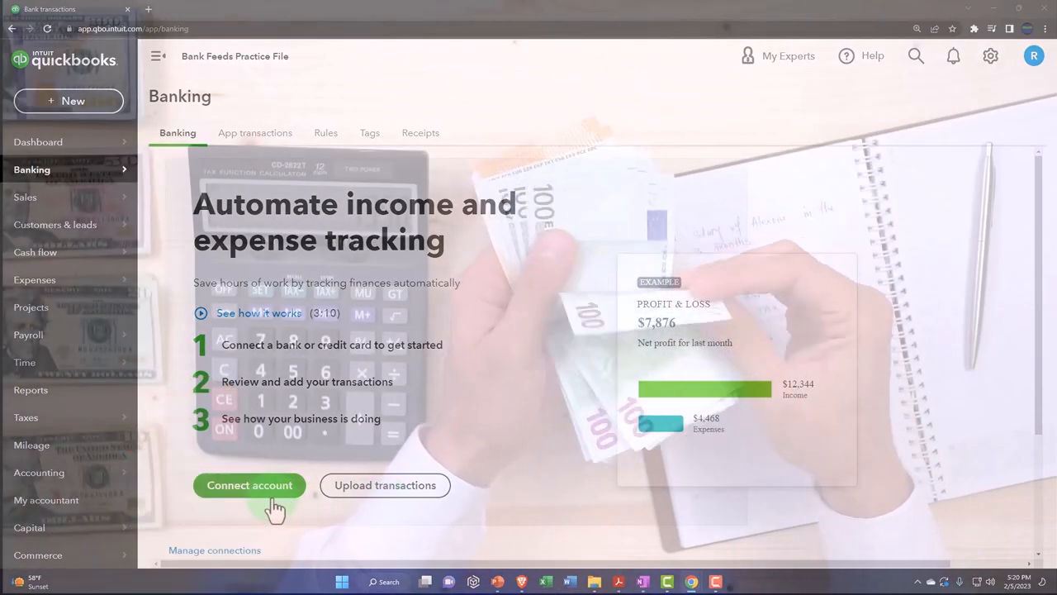
mouse_move(344, 509)
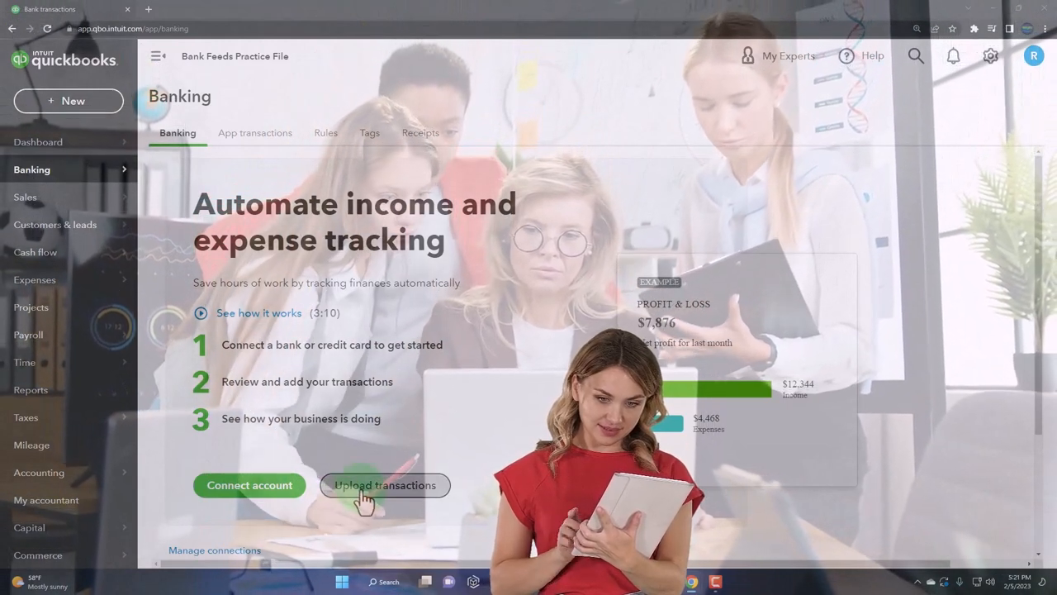
Step: Choose Upload transactions to reach the Import bank transactions window
left_click(385, 486)
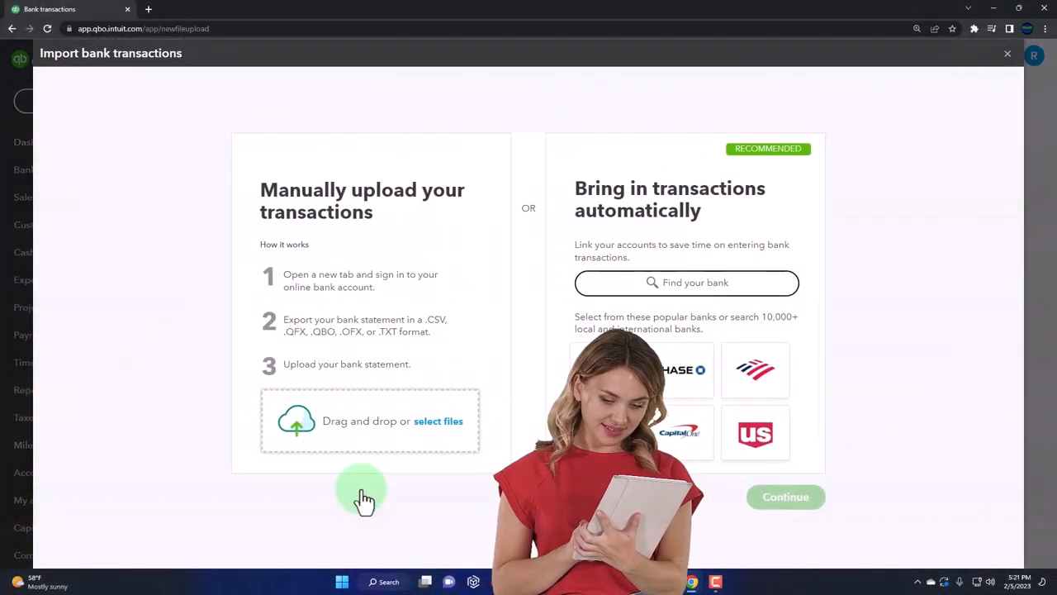
mouse_move(256, 231)
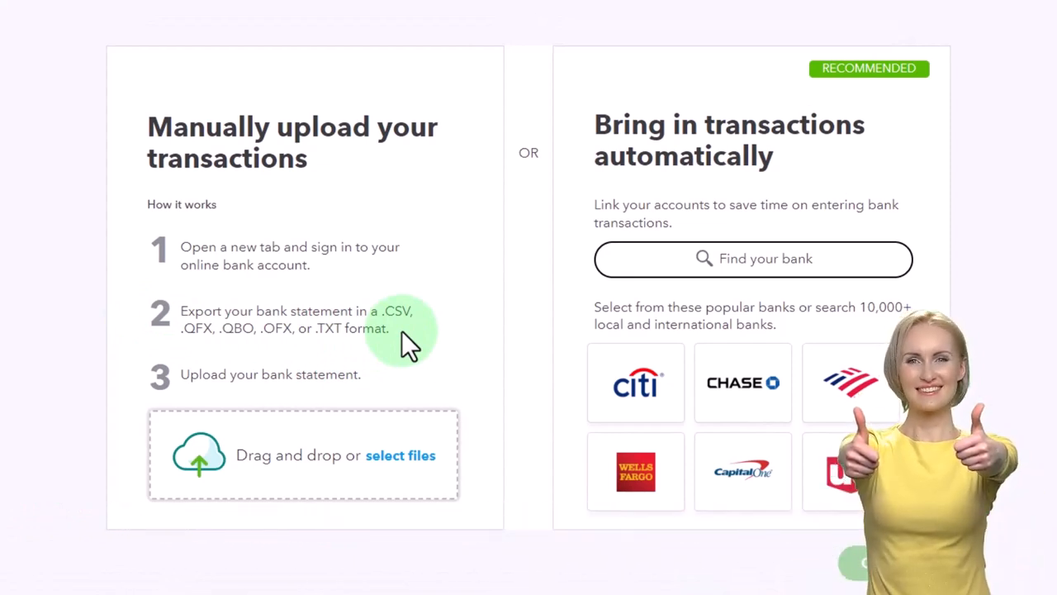
mouse_move(223, 360)
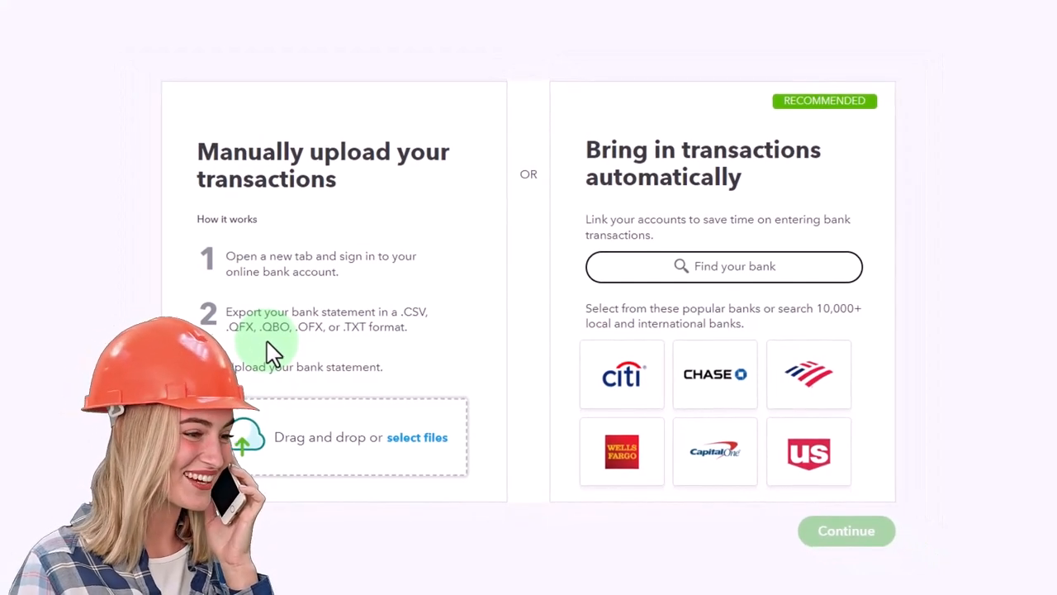
mouse_move(430, 339)
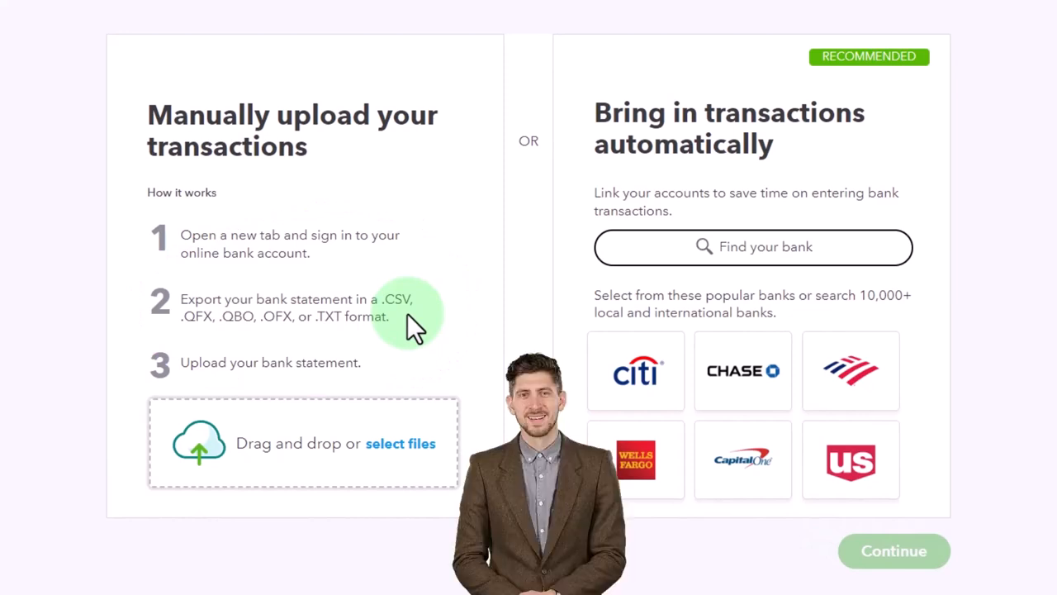
mouse_move(223, 355)
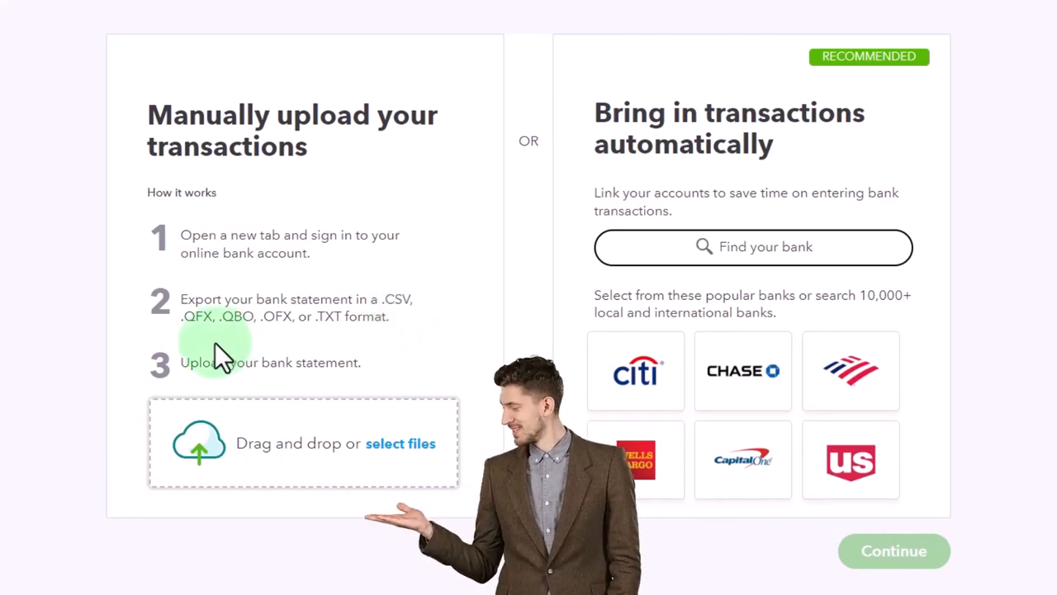
mouse_move(281, 347)
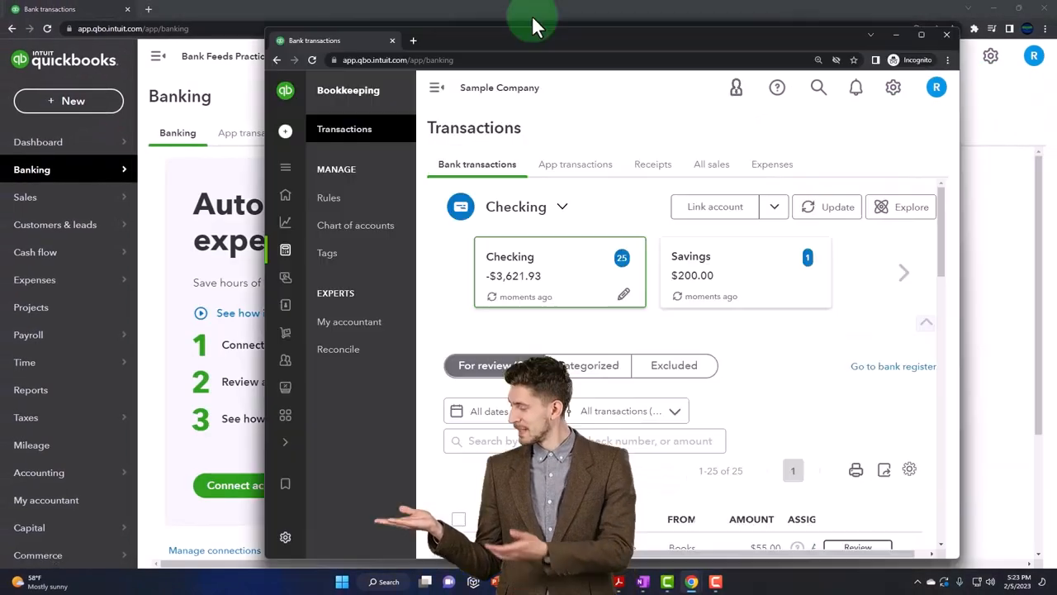
Step: Bring the Sample Company window forward and scroll through its transactions
left_click(921, 35)
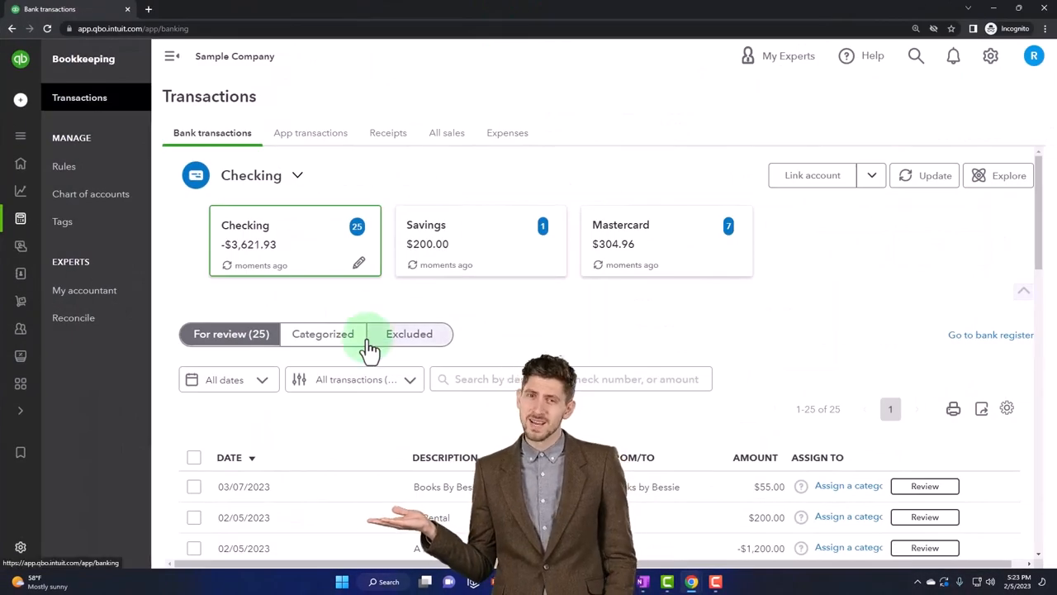
scroll("down", 3)
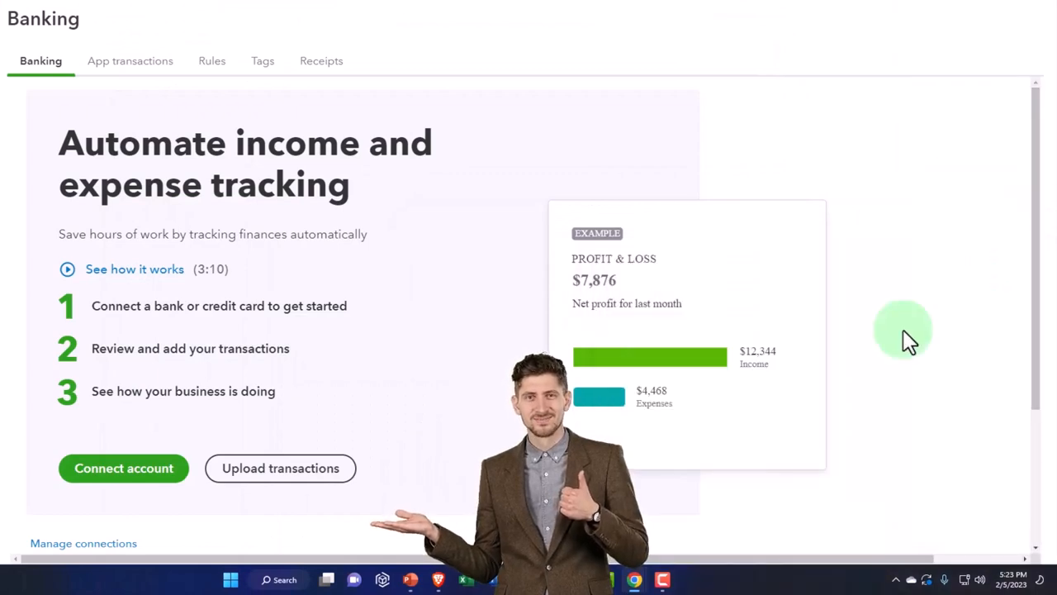
mouse_move(664, 426)
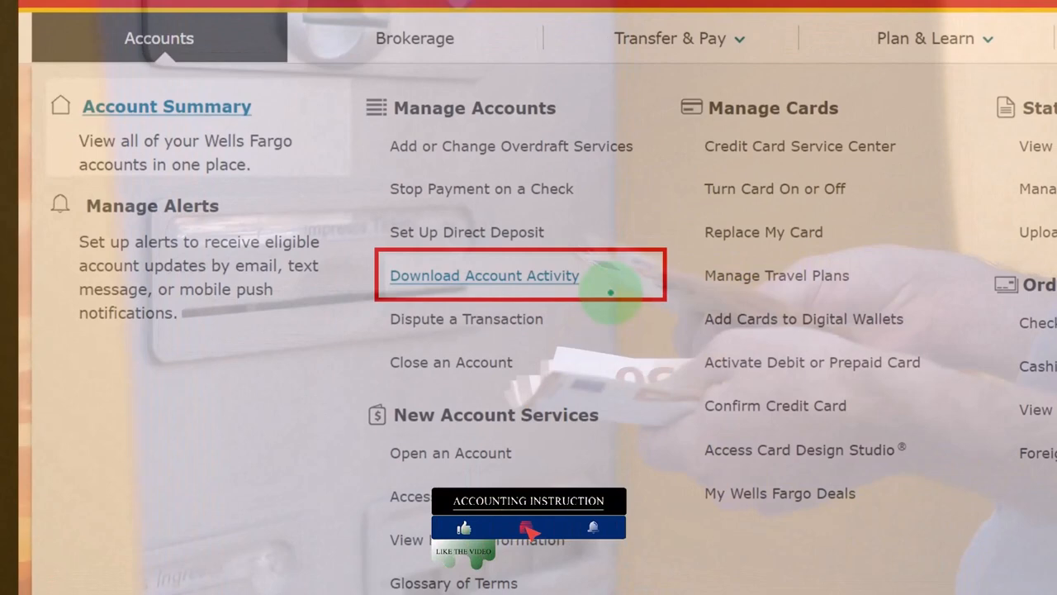
Step: Go to Wells Fargo's Download Account Activity page for the 09/01/22–11/30/22 range
left_click(484, 274)
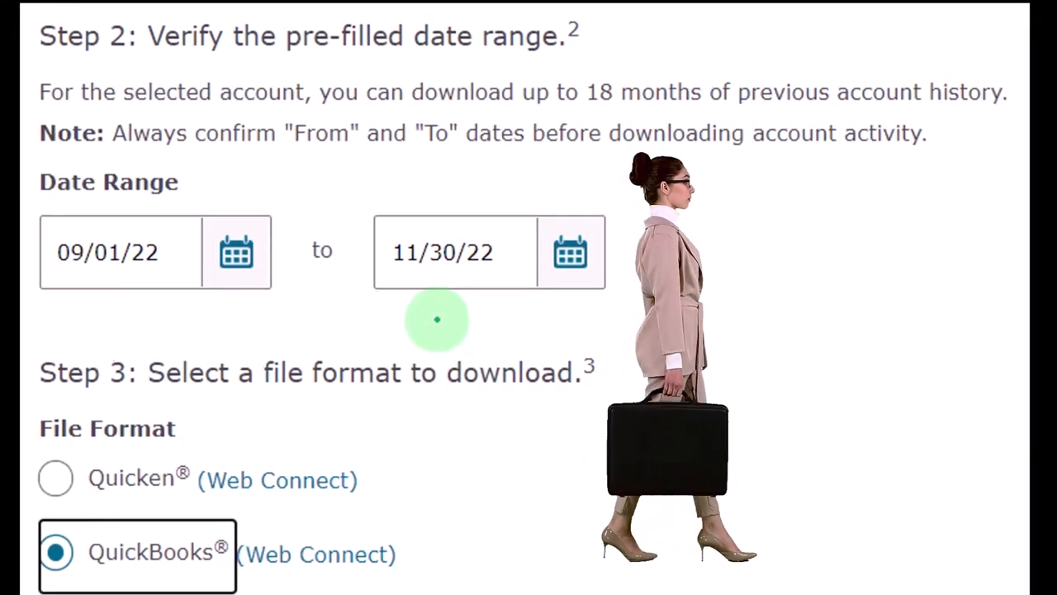
Step: Scroll down to the Download File button with QuickBooks (Web Connect) chosen
scroll("down", 3)
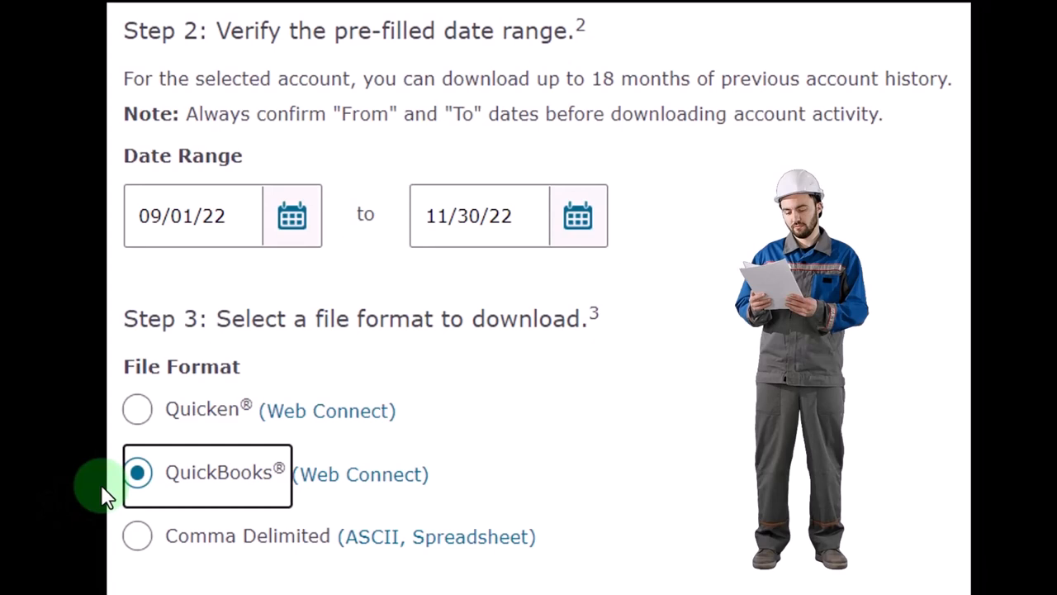
mouse_move(198, 499)
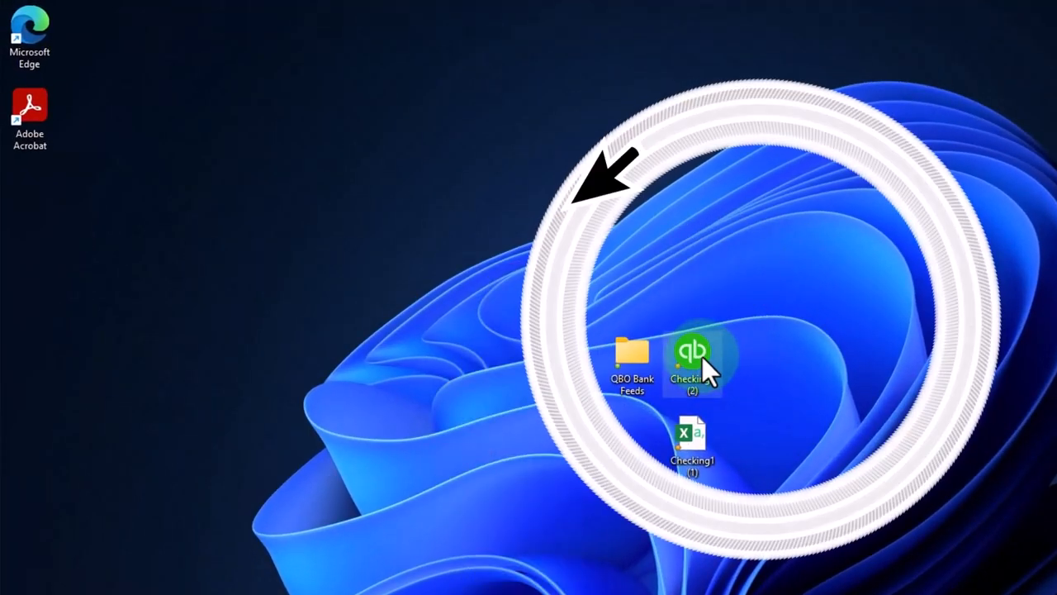
Step: Show the Properties of the Checking1 (2) .qbo file and position the dialog on the desktop
right_click(692, 355)
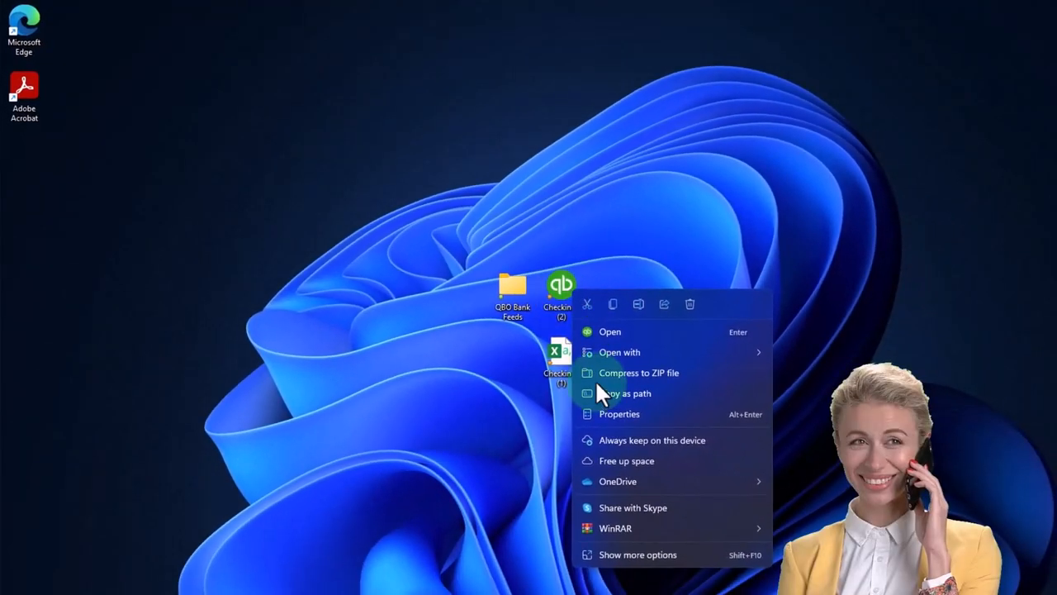
left_click(618, 413)
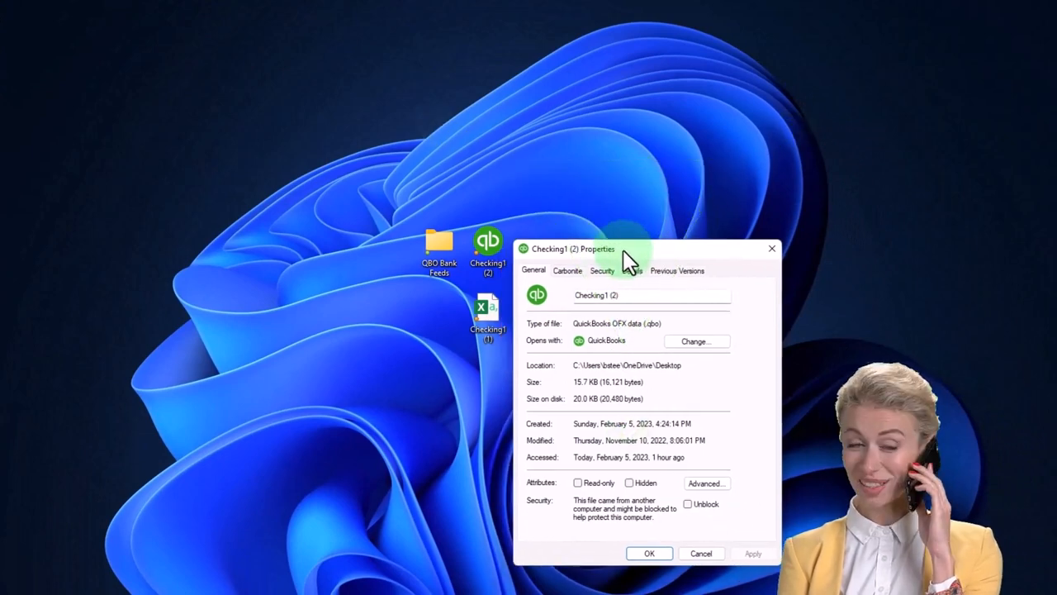
left_click_drag(574, 248, 592, 173)
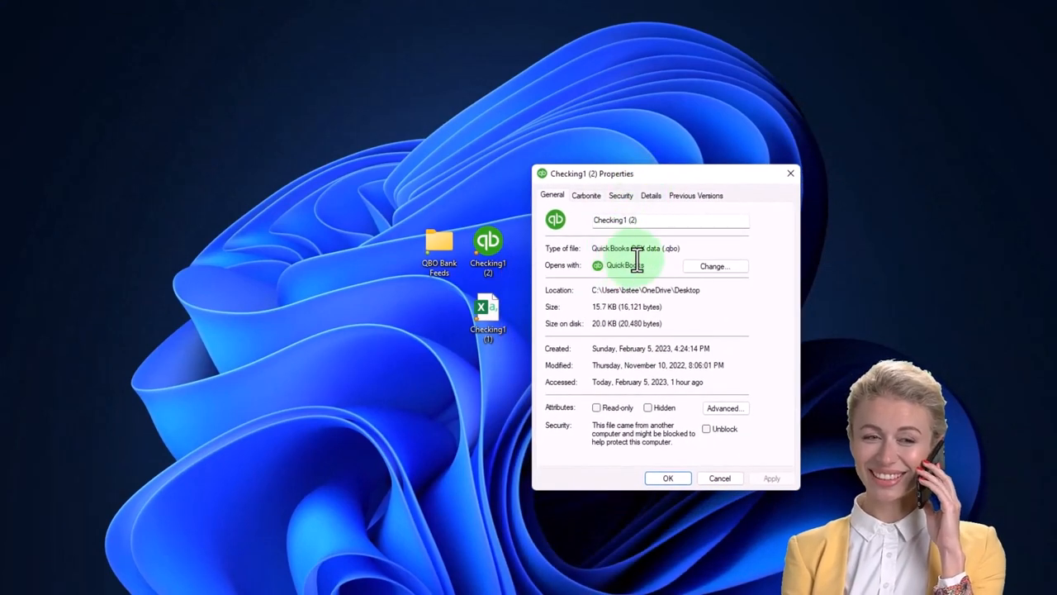